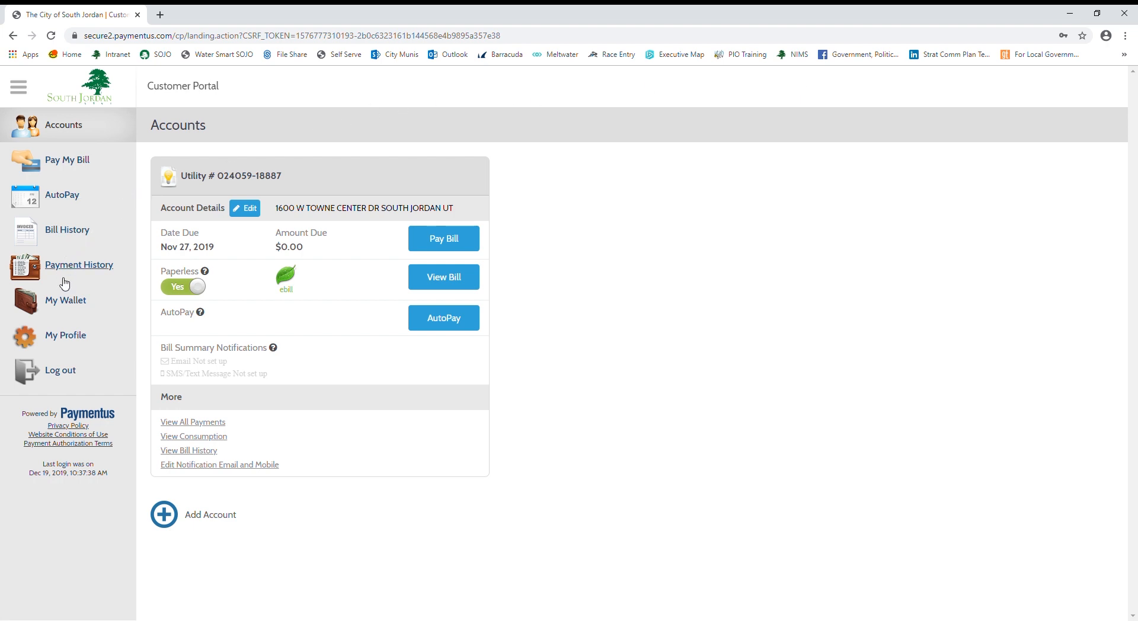
{"action": "mouse_move", "coordinate": [66, 305]}
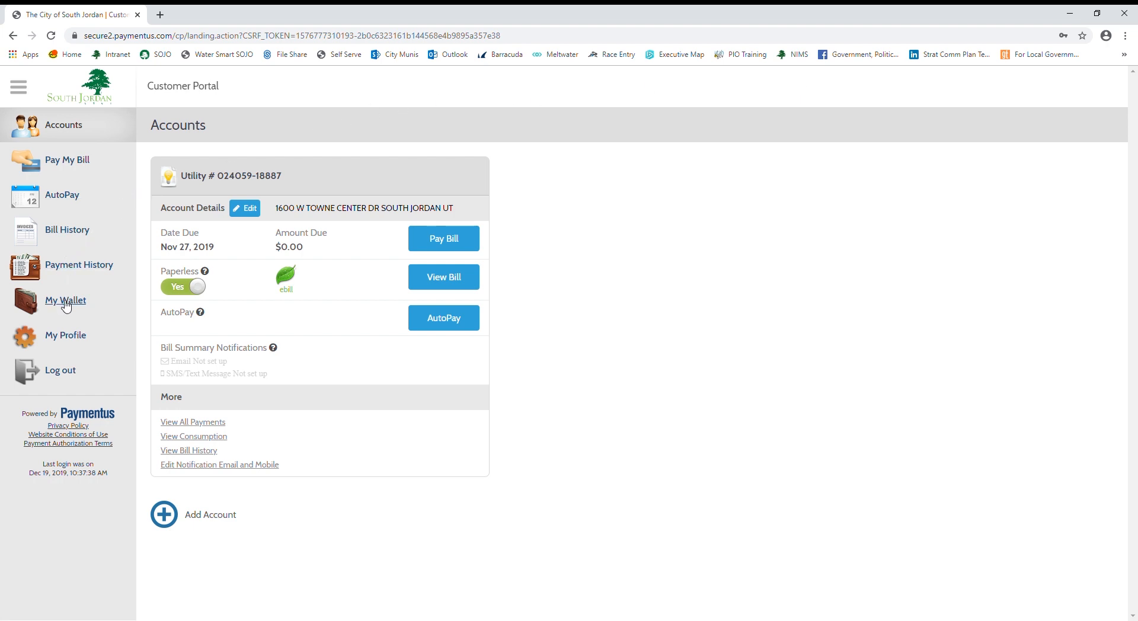
Go to My Wallet, which currently lists no saved payment methods
{"action": "left_click", "coordinate": [66, 300]}
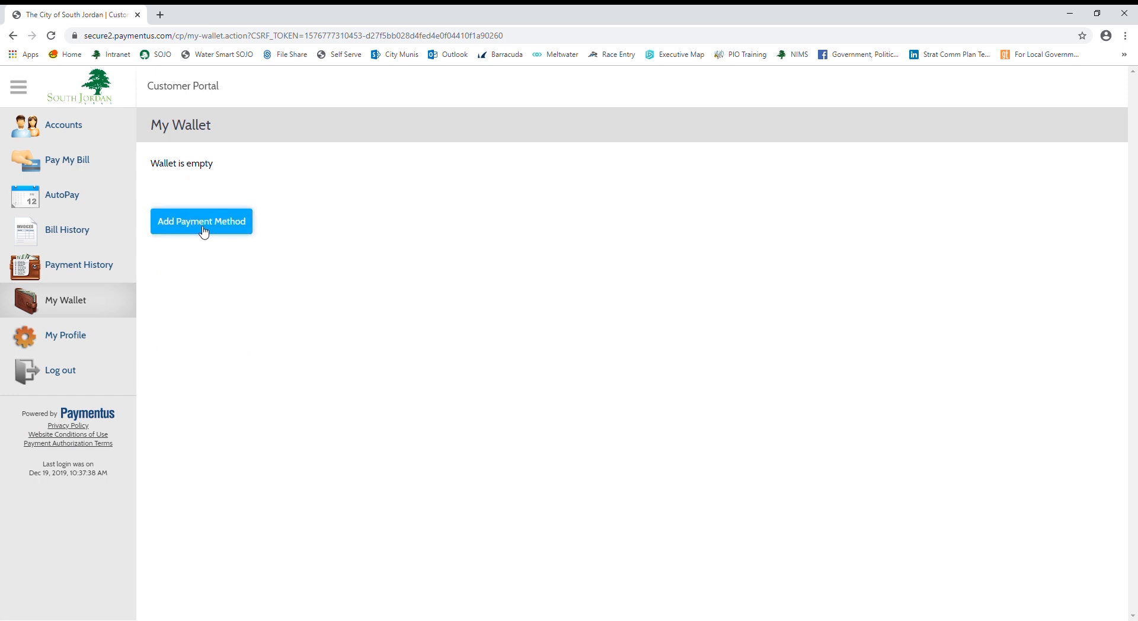
Start a new payment method and choose the credit card option
{"action": "left_click", "coordinate": [201, 221]}
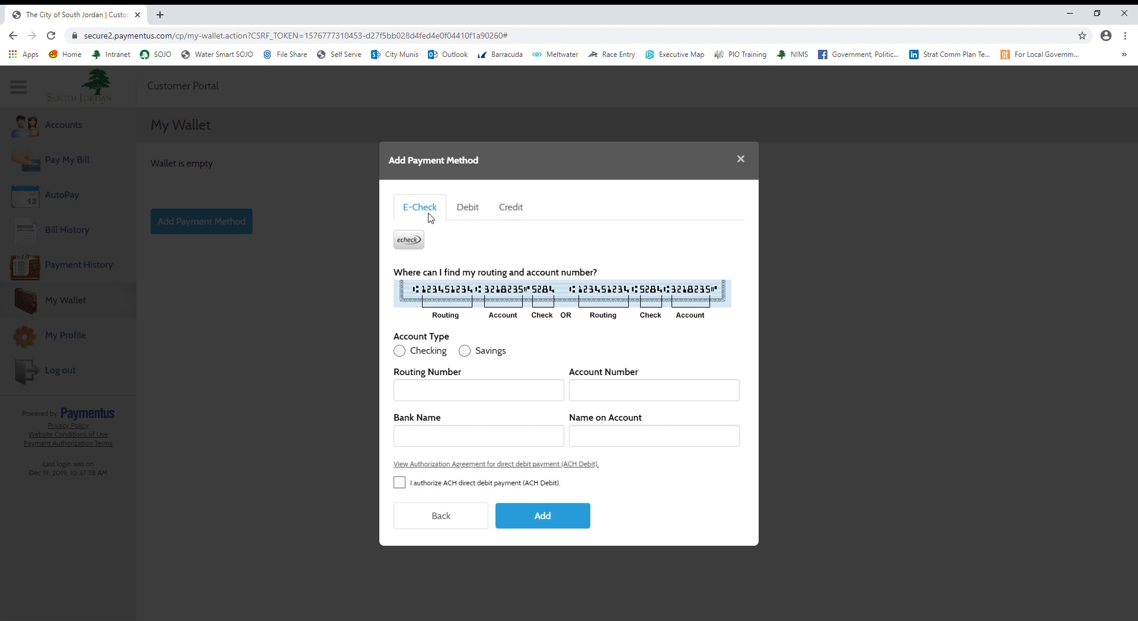
{"action": "mouse_move", "coordinate": [510, 207]}
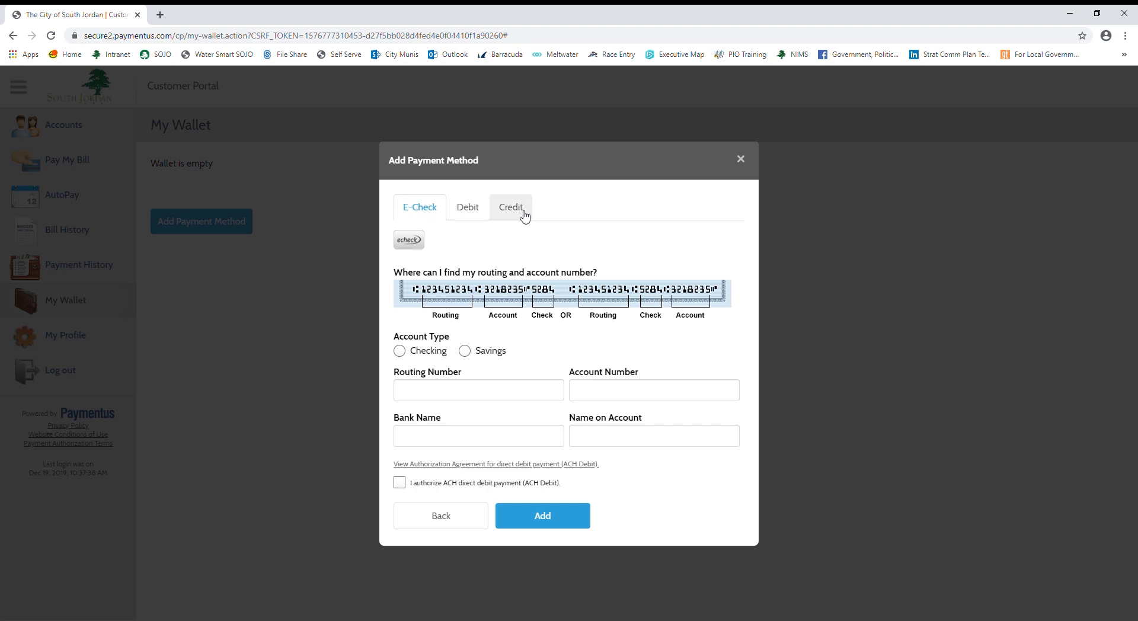
{"action": "left_click", "coordinate": [510, 206]}
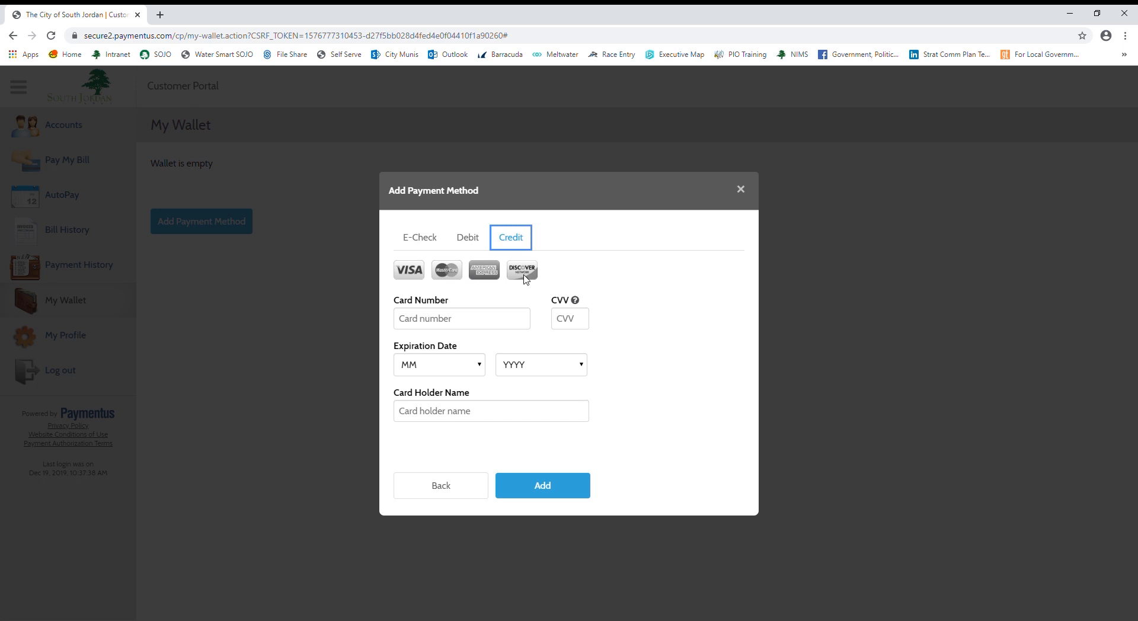
{"action": "left_click", "coordinate": [461, 318]}
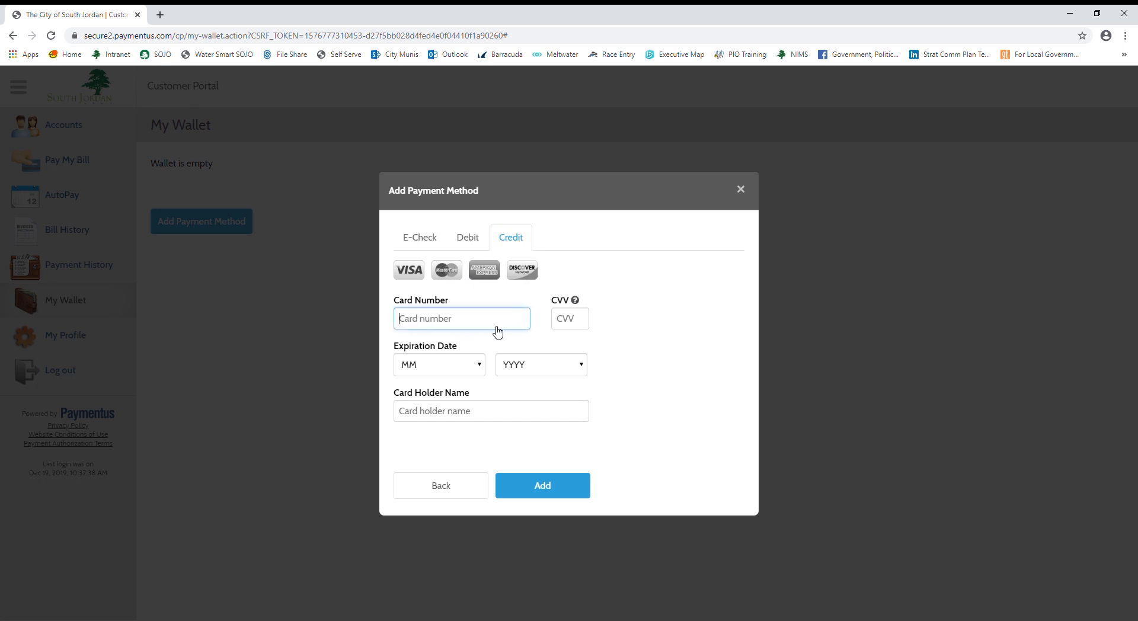
{"action": "mouse_move", "coordinate": [495, 333]}
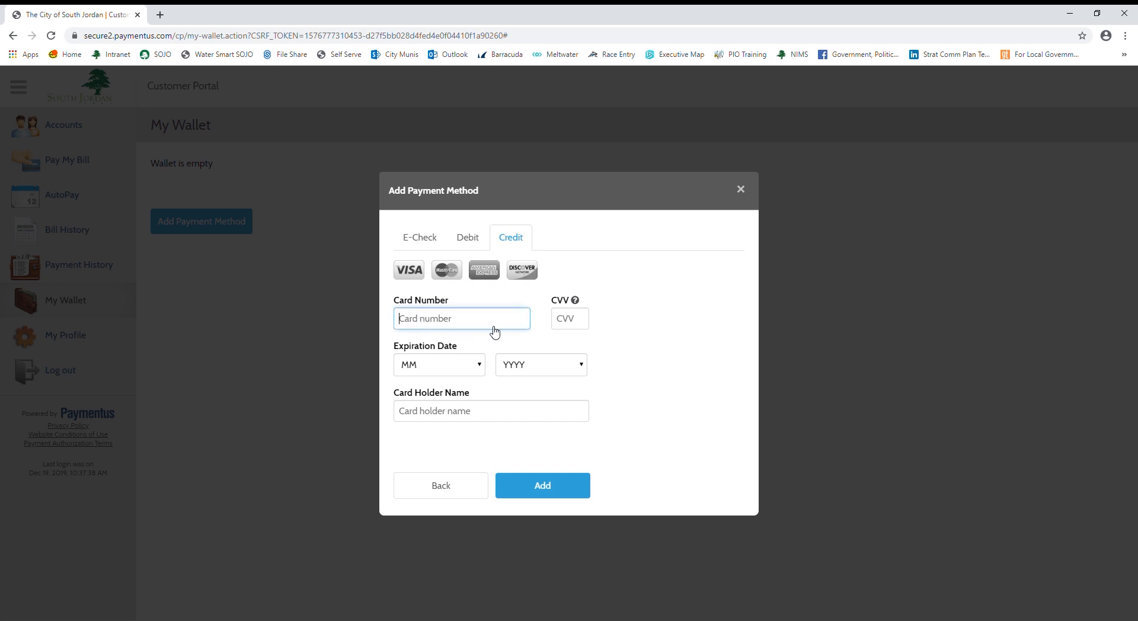
{"action": "type", "text": "4444444444444448"}
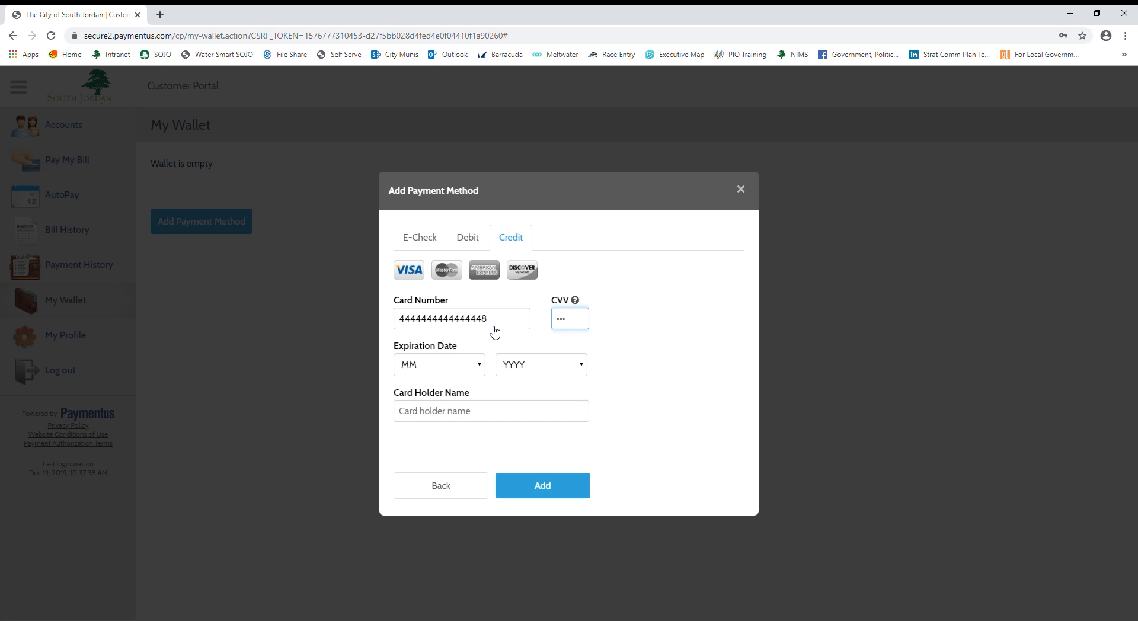
{"action": "left_click", "coordinate": [439, 364]}
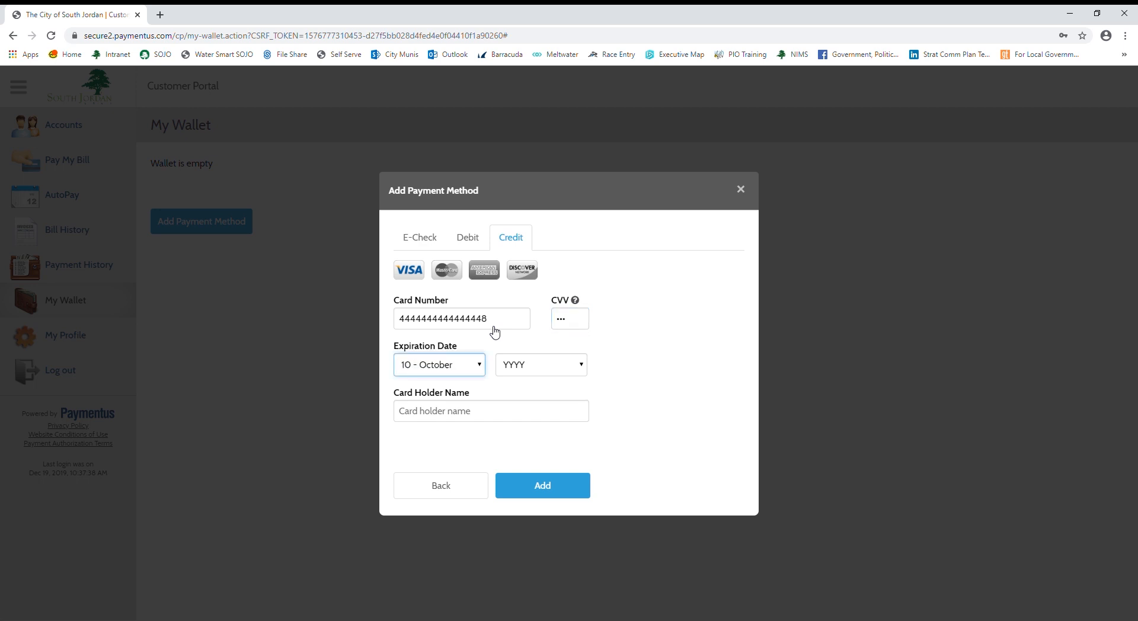
{"action": "mouse_move", "coordinate": [588, 365]}
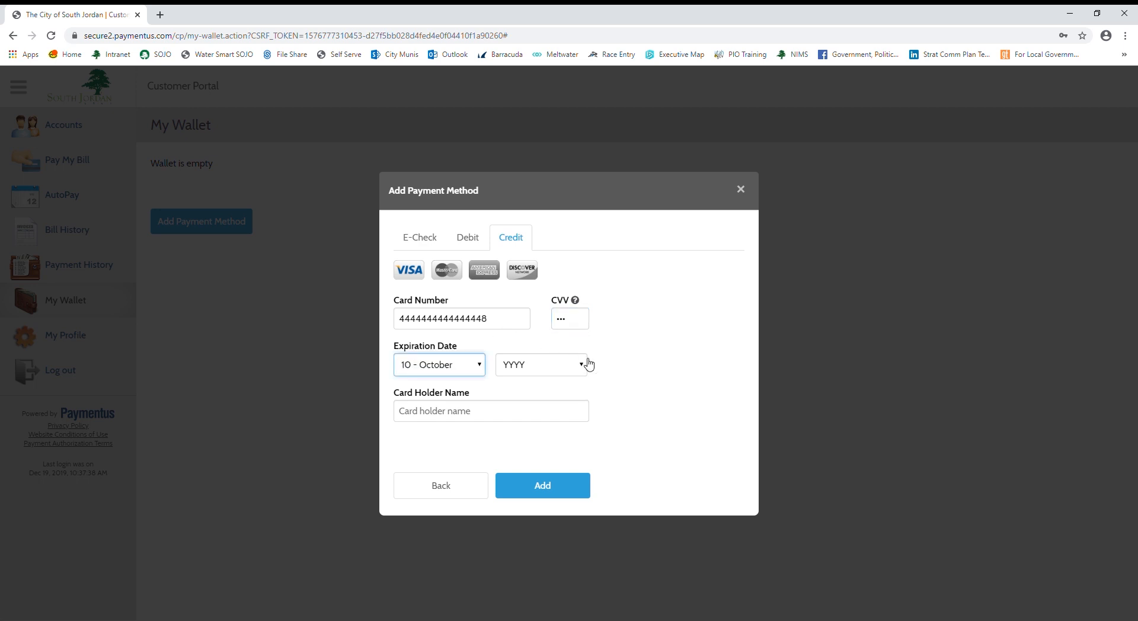
{"action": "left_click", "coordinate": [540, 363]}
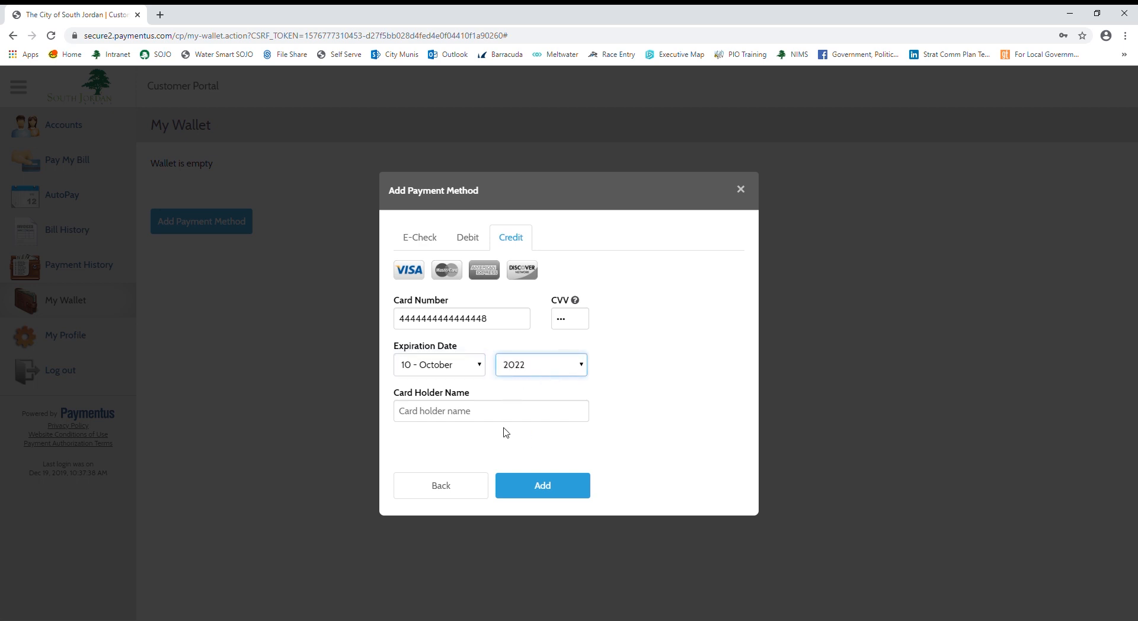
{"action": "left_click", "coordinate": [491, 410]}
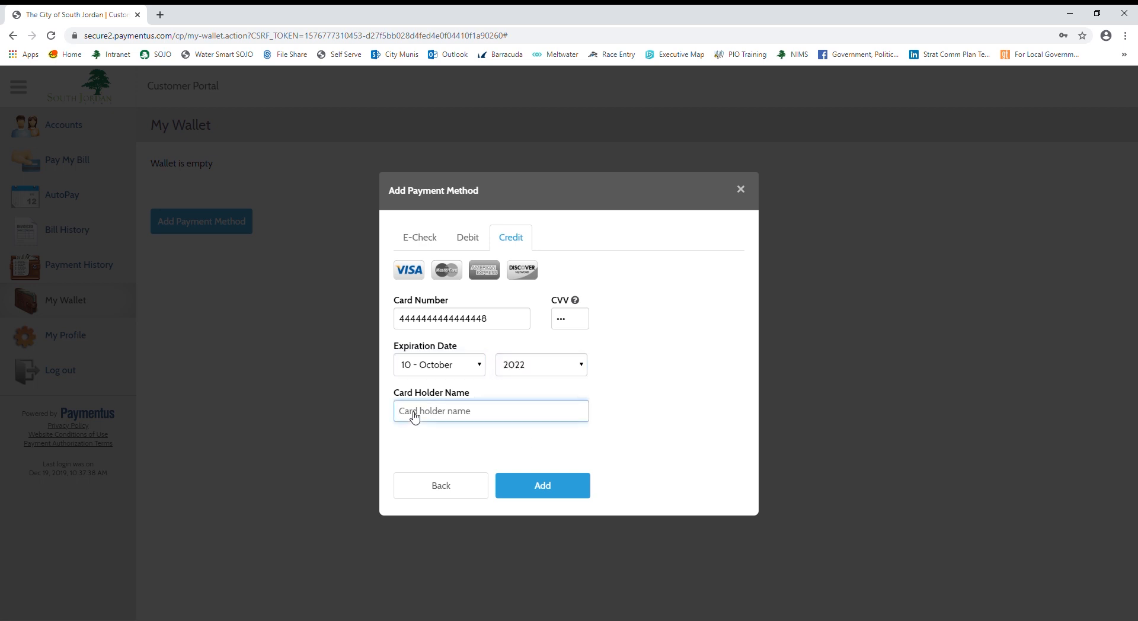
Enter cardholder name 'City of South Jordan' and add the Visa ending 4448 to the wallet
{"action": "left_click", "coordinate": [491, 410]}
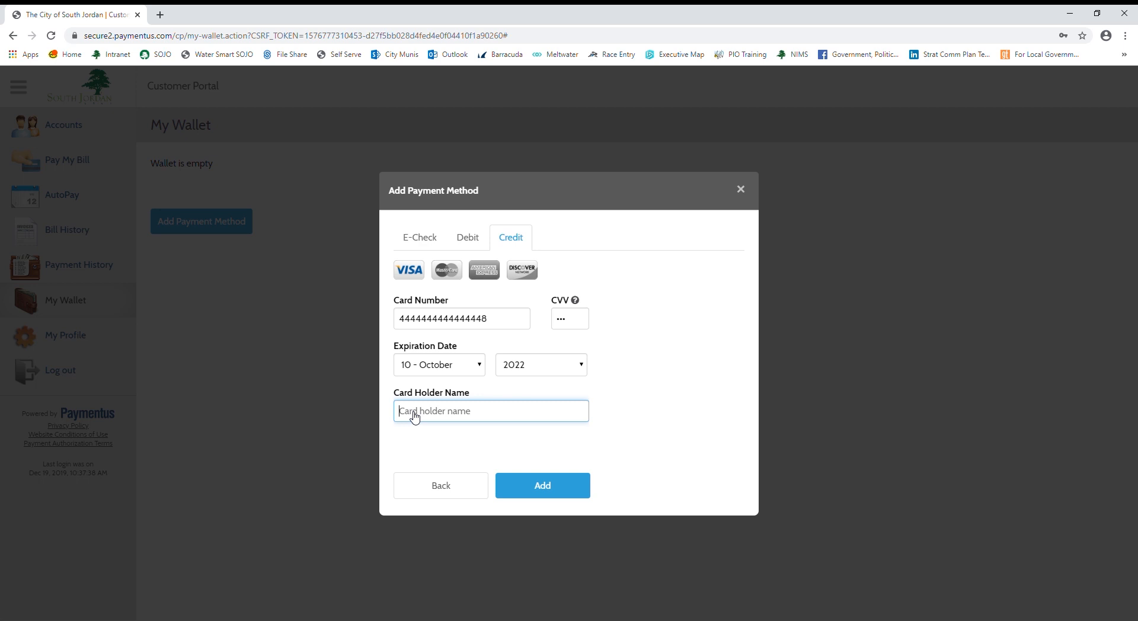
{"action": "type", "text": "it"}
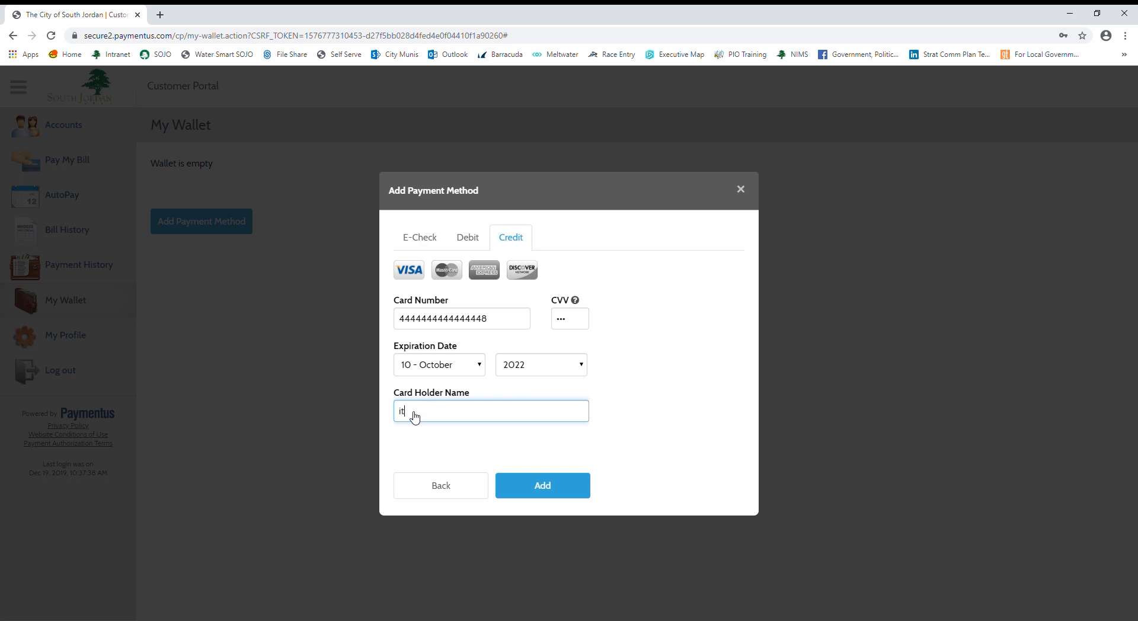
{"action": "key", "text": "Backspace"}
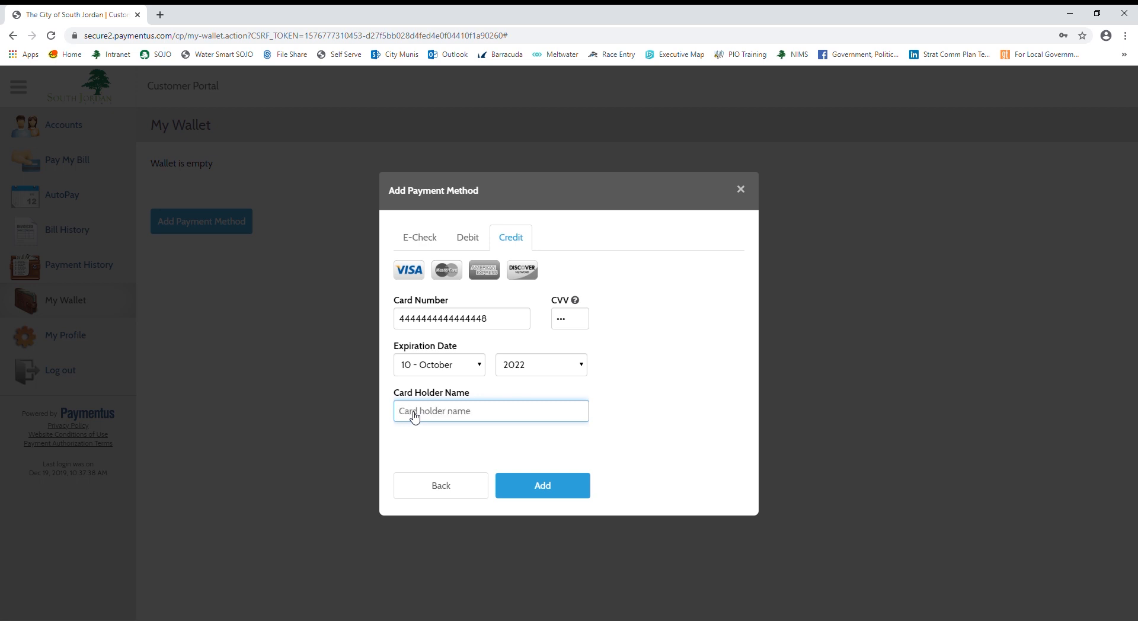
{"action": "type", "text": "City of"}
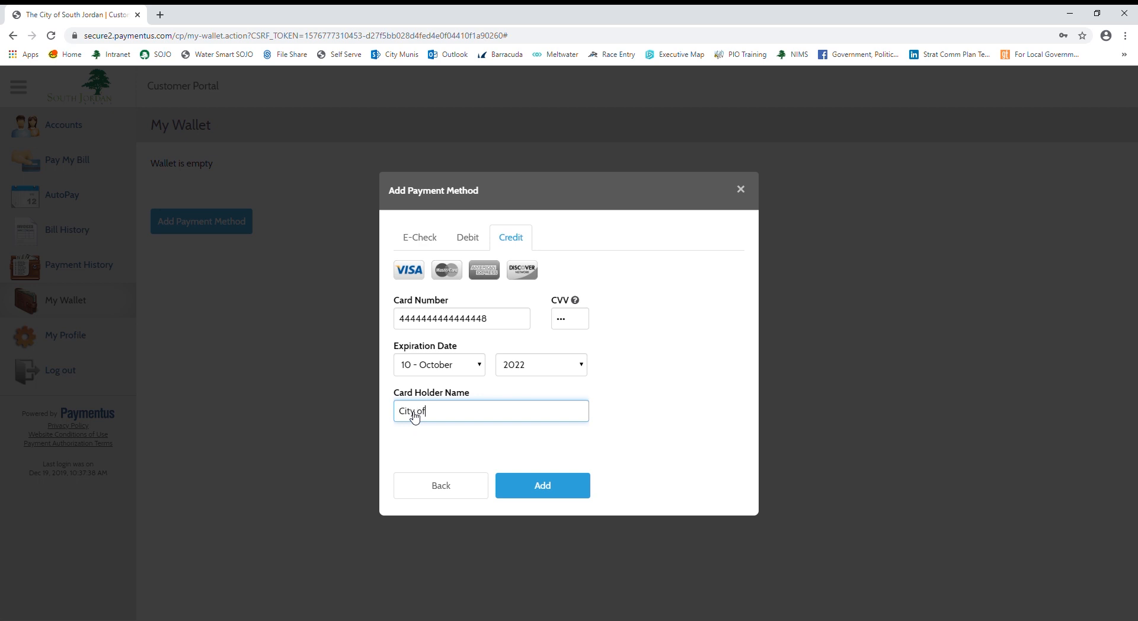
{"action": "type", "text": "South JOrdan"}
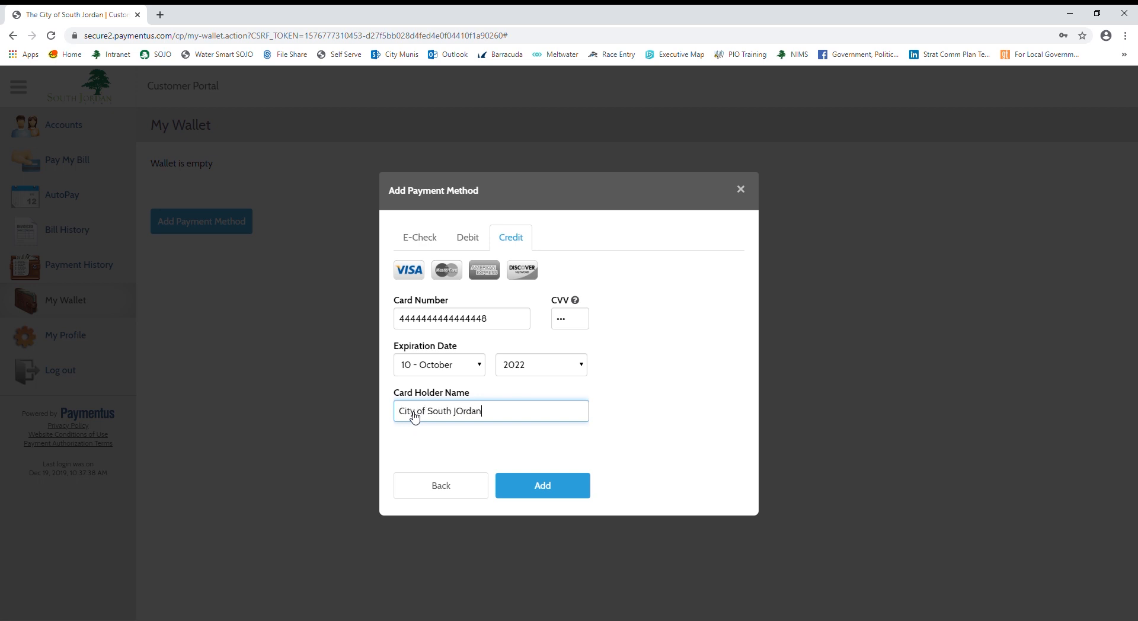
{"action": "key", "text": "BackSpace"}
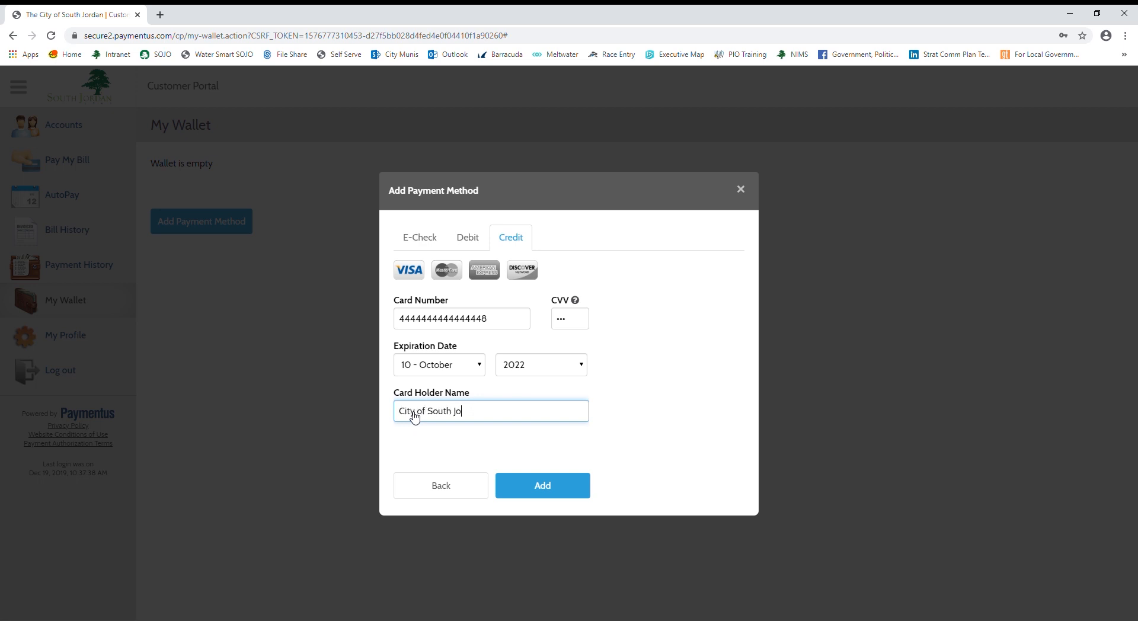
{"action": "type", "text": "rdan"}
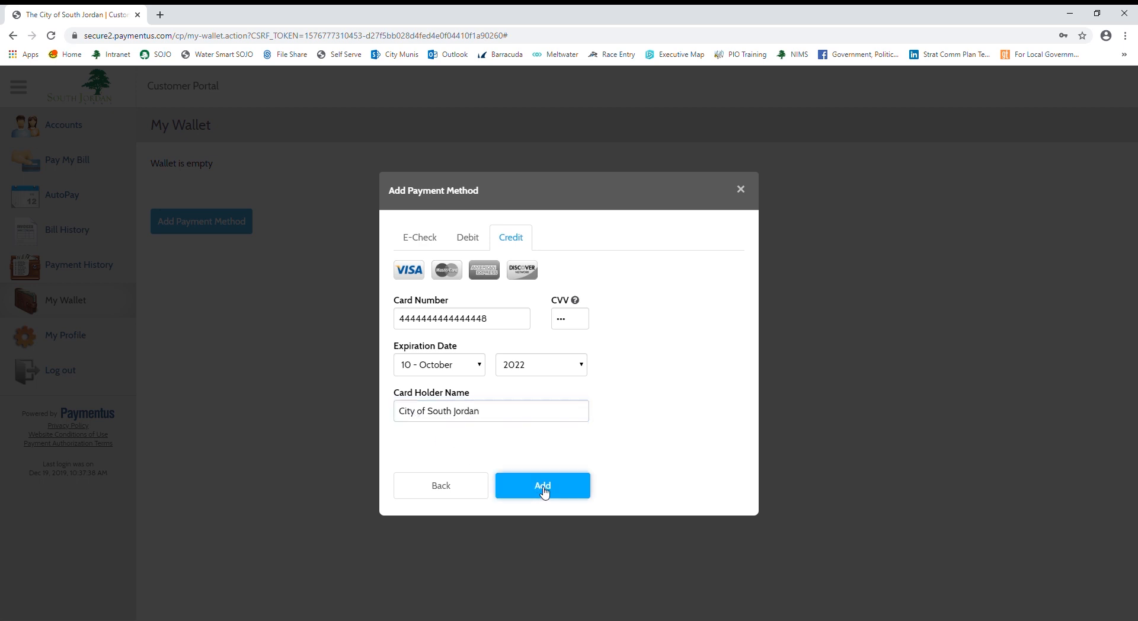
{"action": "left_click", "coordinate": [542, 485]}
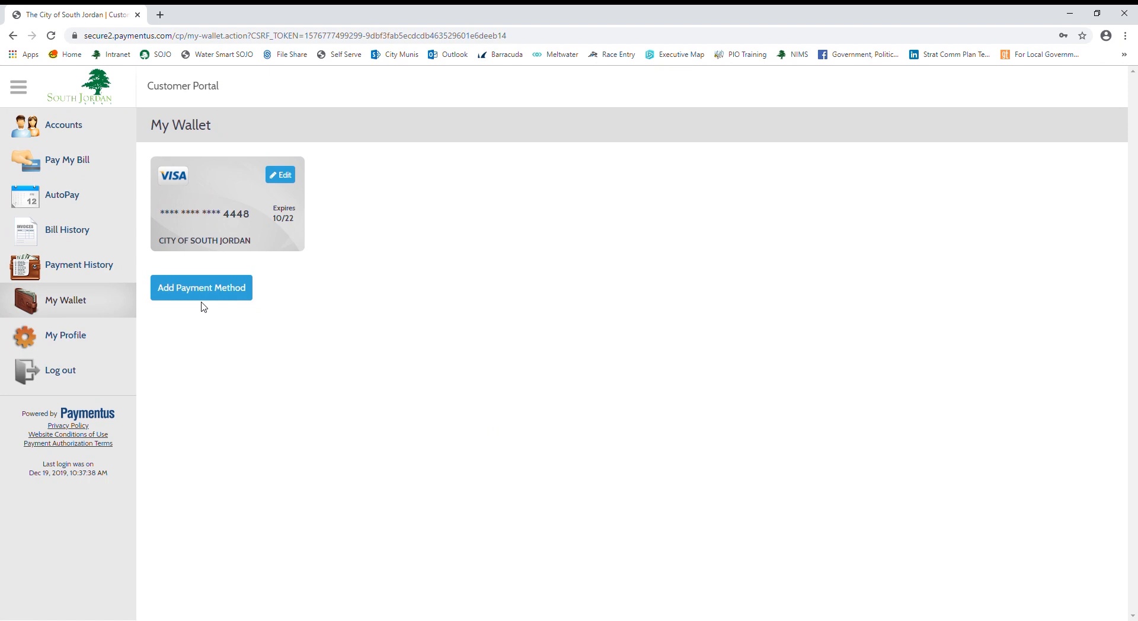
{"action": "mouse_move", "coordinate": [202, 287]}
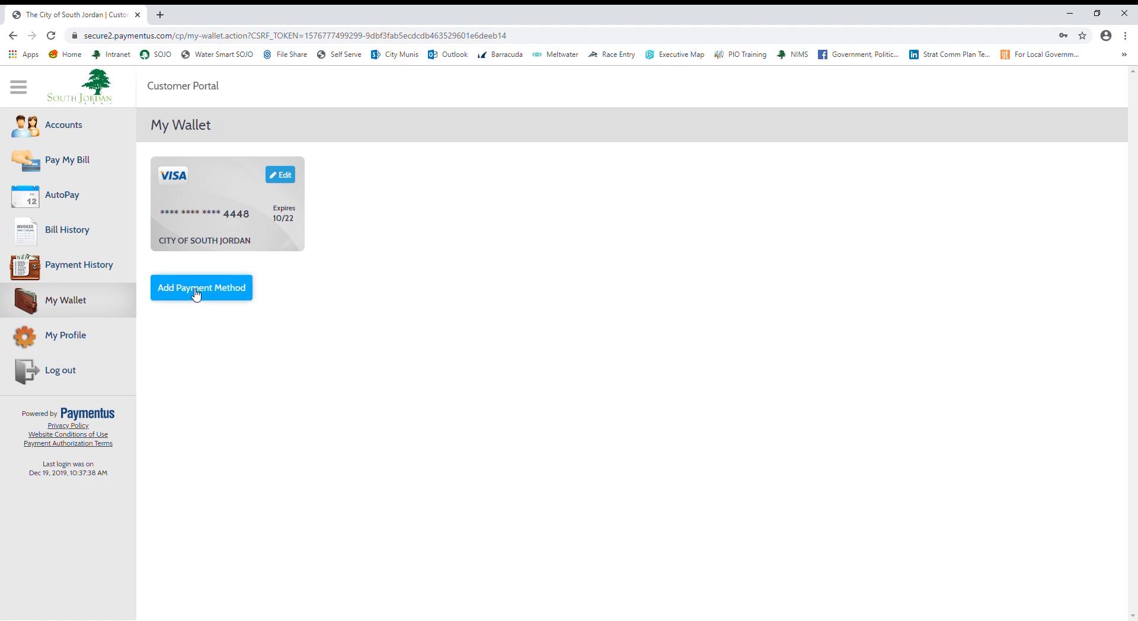
{"action": "left_click", "coordinate": [201, 287]}
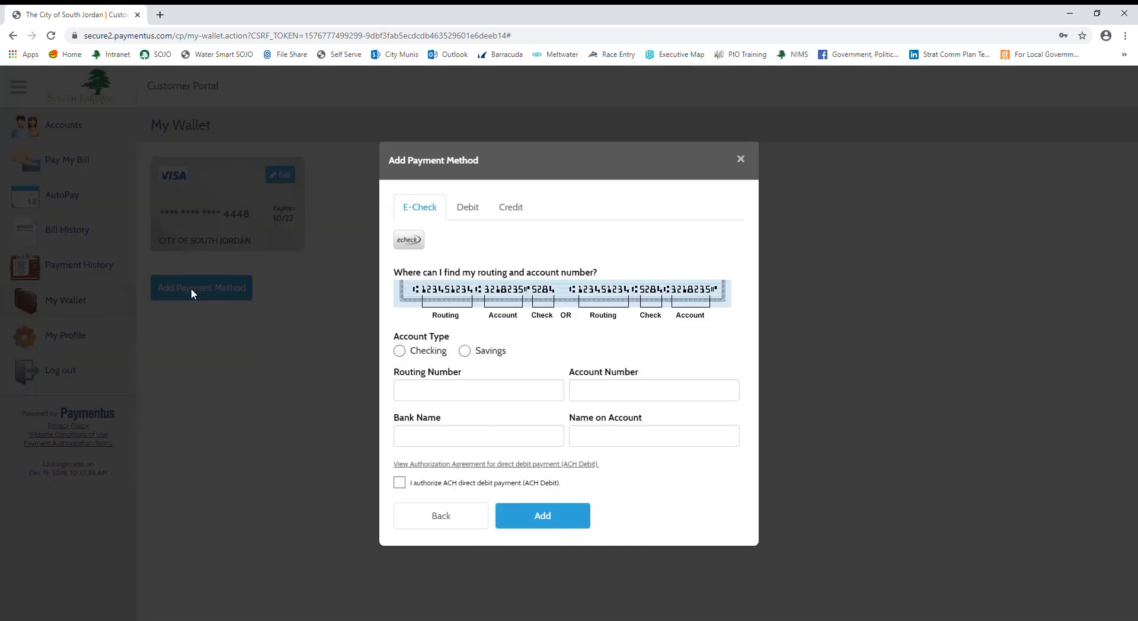
{"action": "mouse_move", "coordinate": [510, 207]}
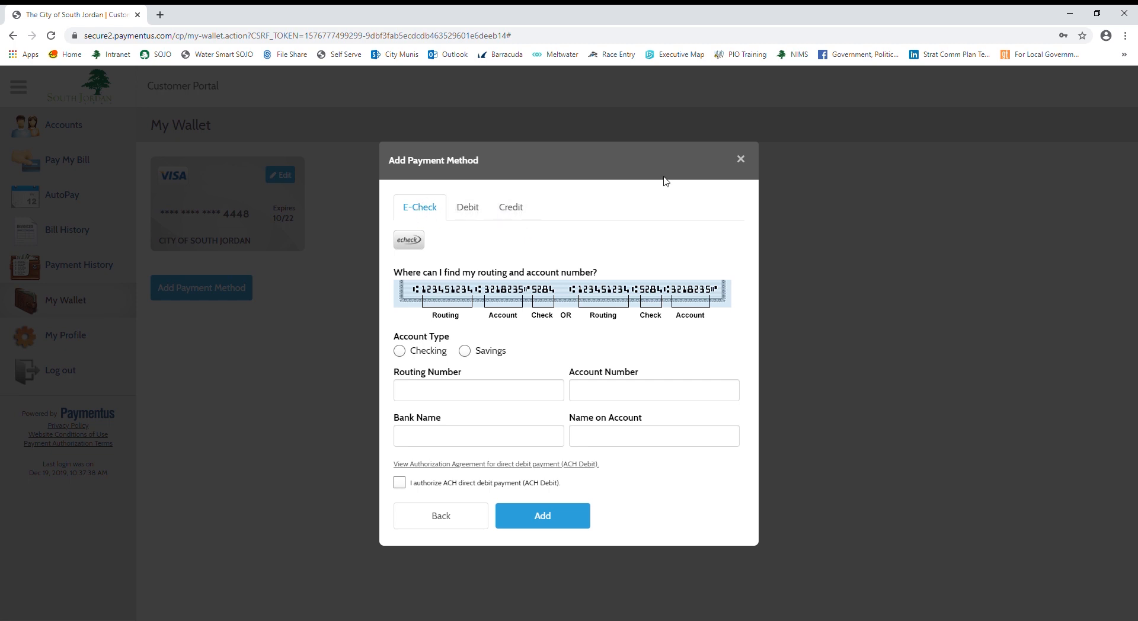
{"action": "left_click", "coordinate": [740, 158]}
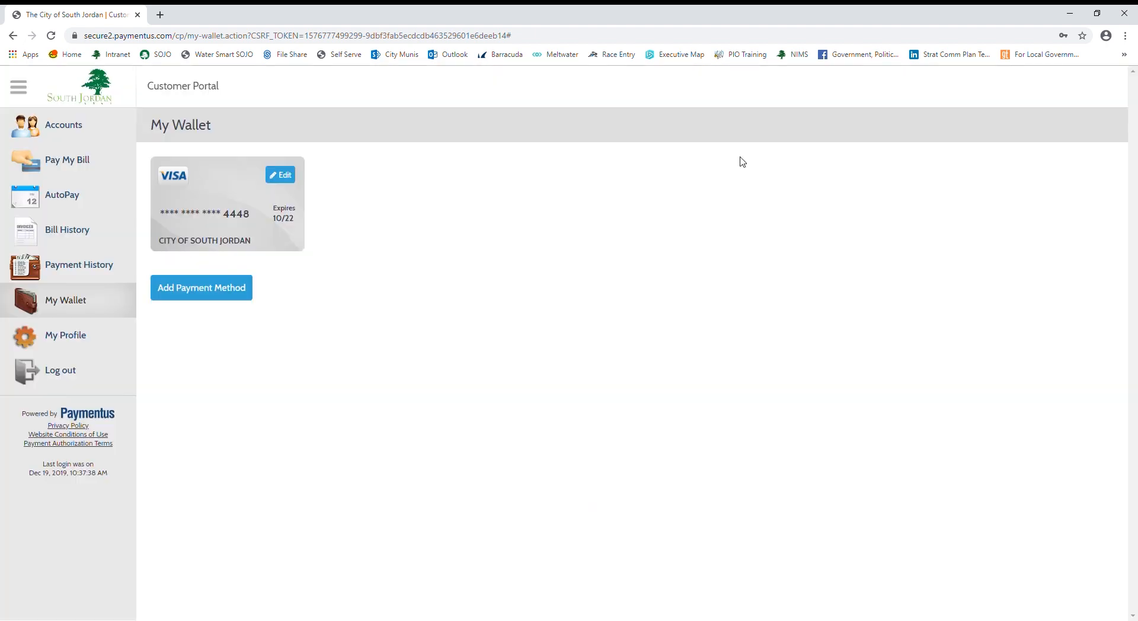